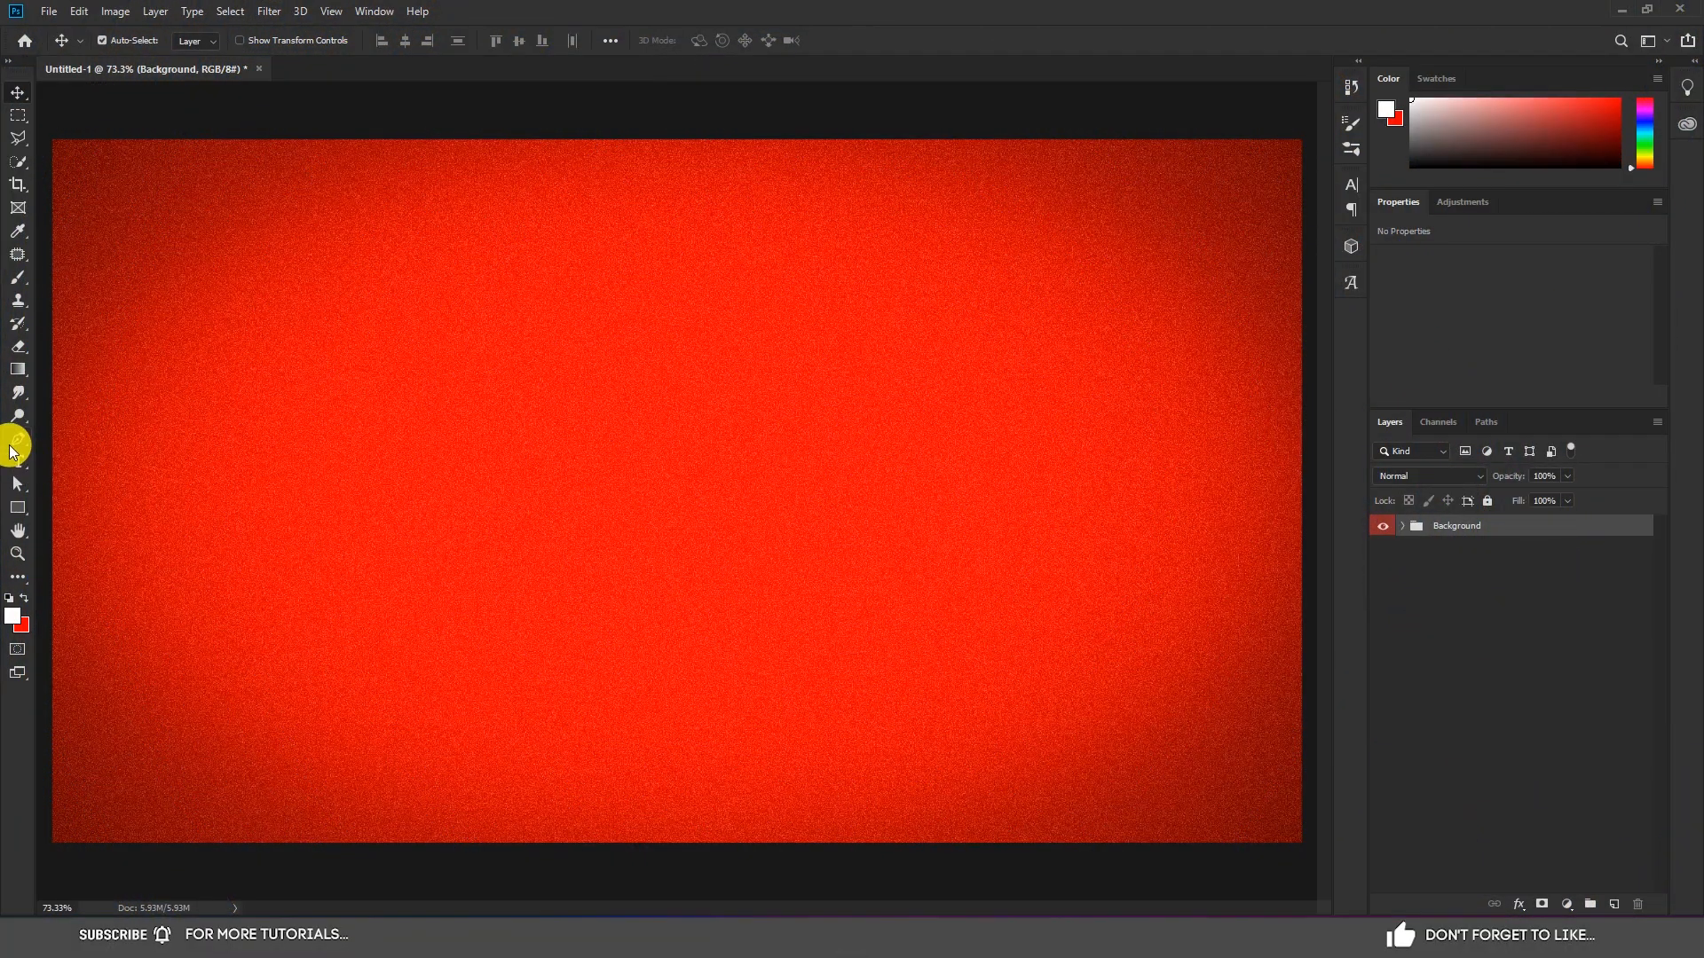
Step: Add a white Integral CF Bold 300 pt text layer reading SHADOW, replacing the LOREM IPSUM placeholder
left_click(18, 461)
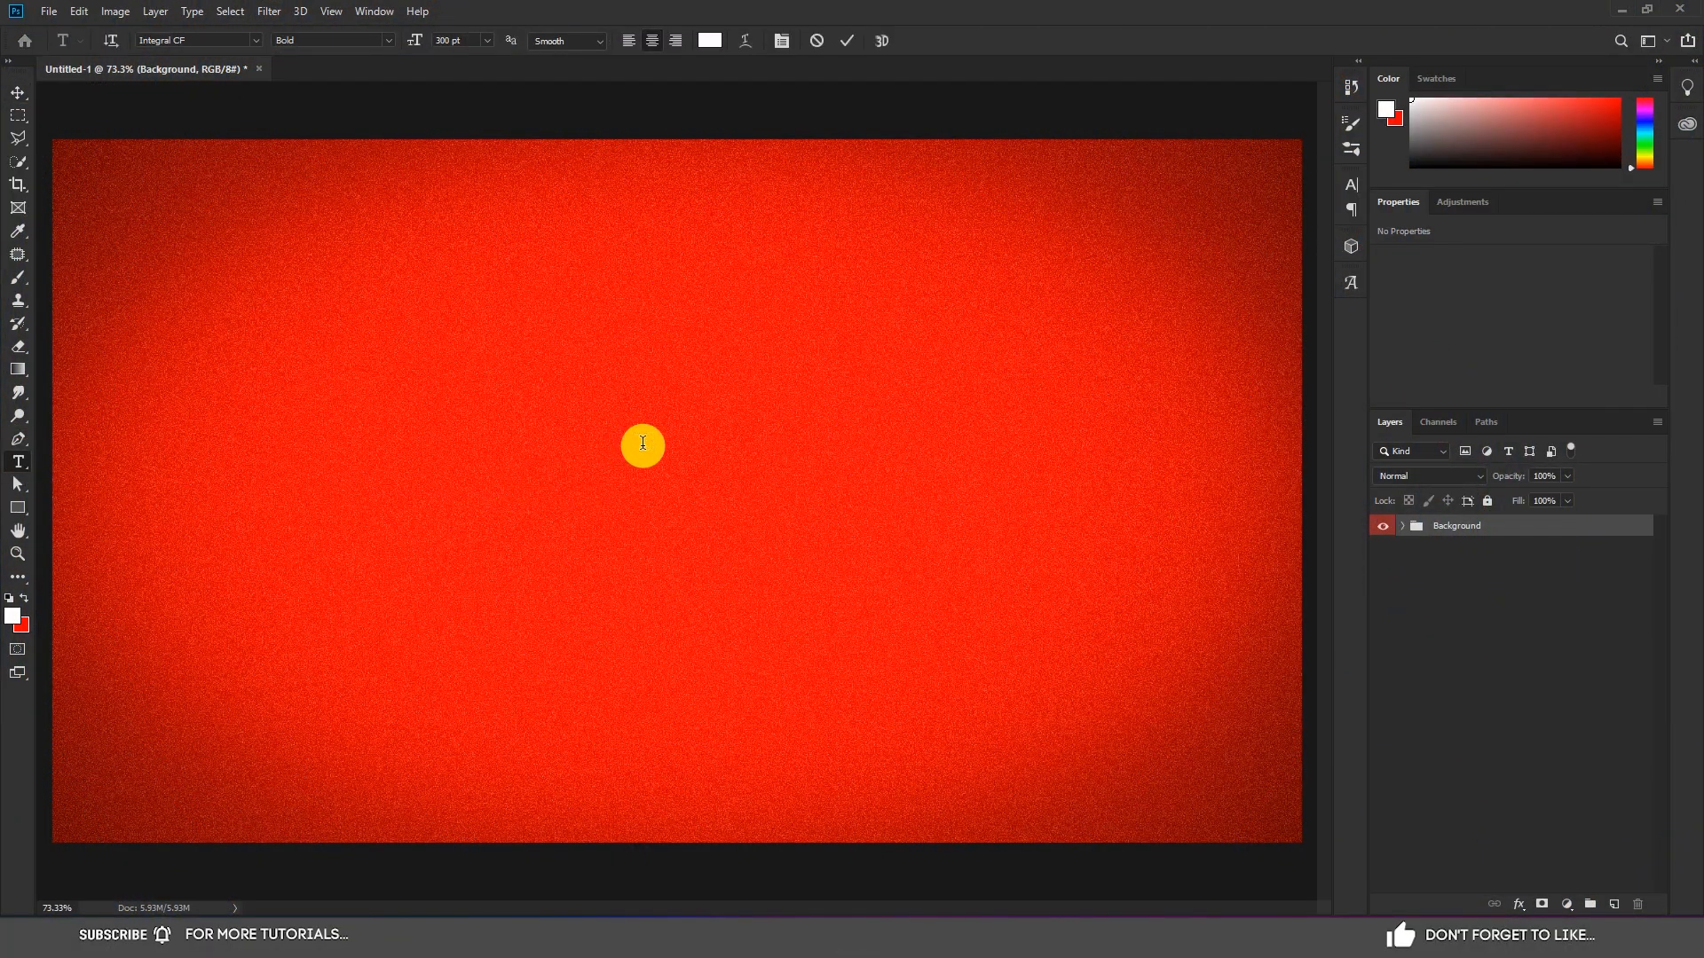
type("LOREM IPSUM")
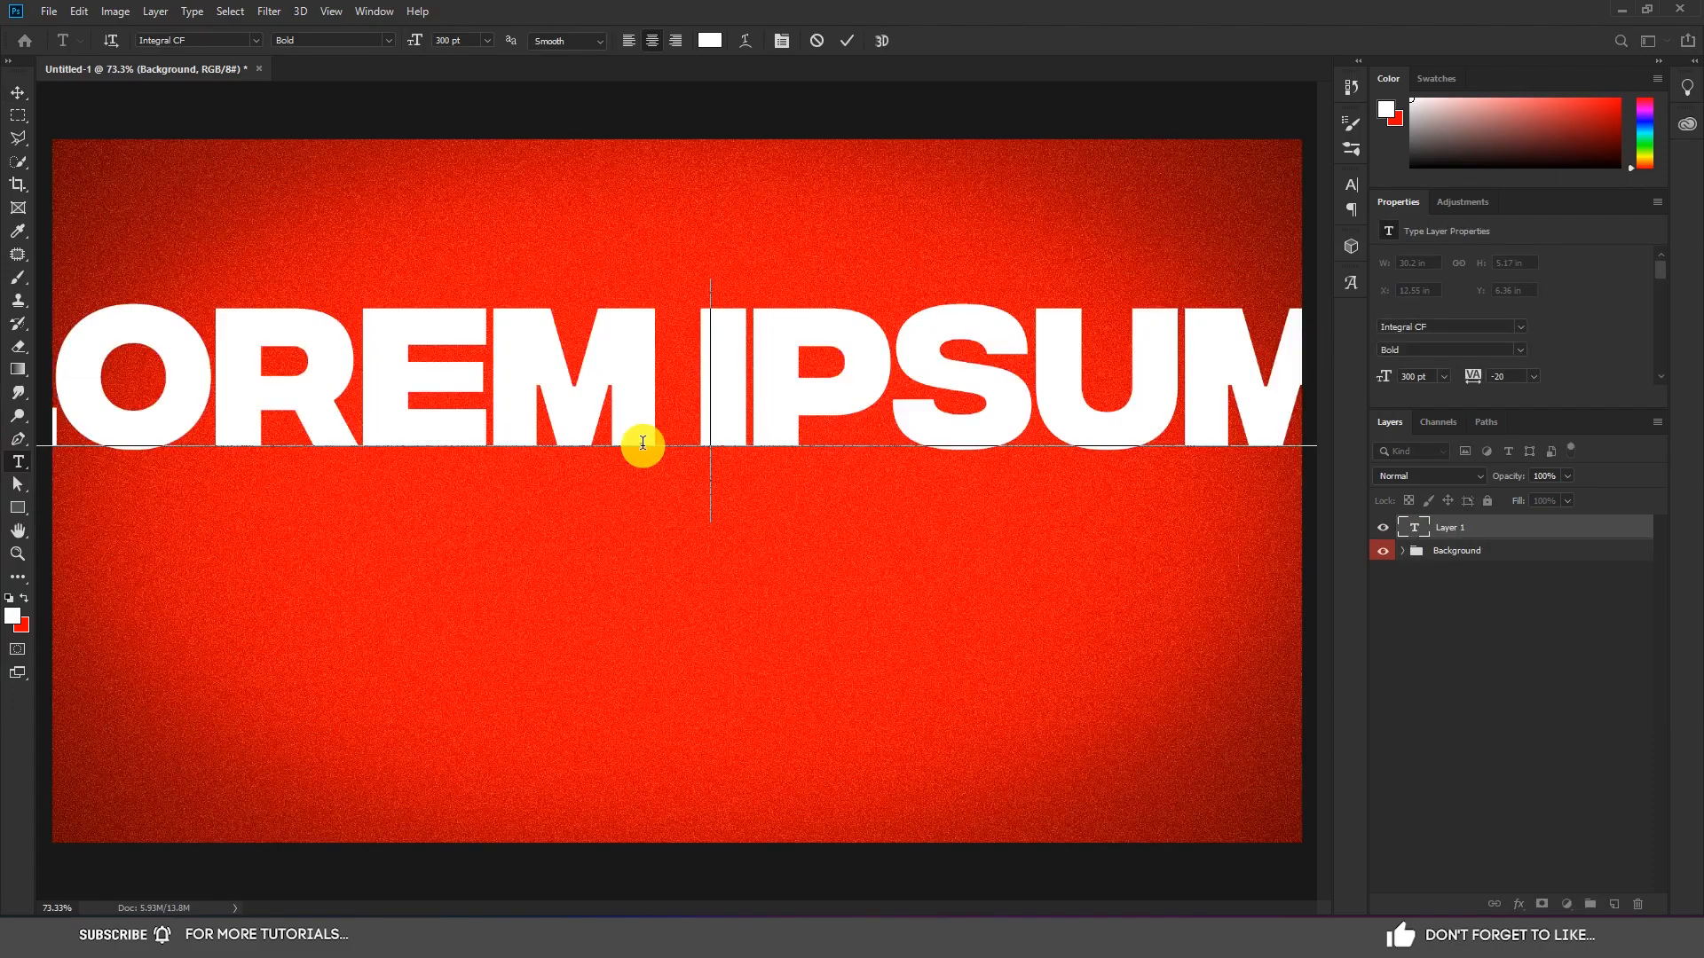
type("SHADOW")
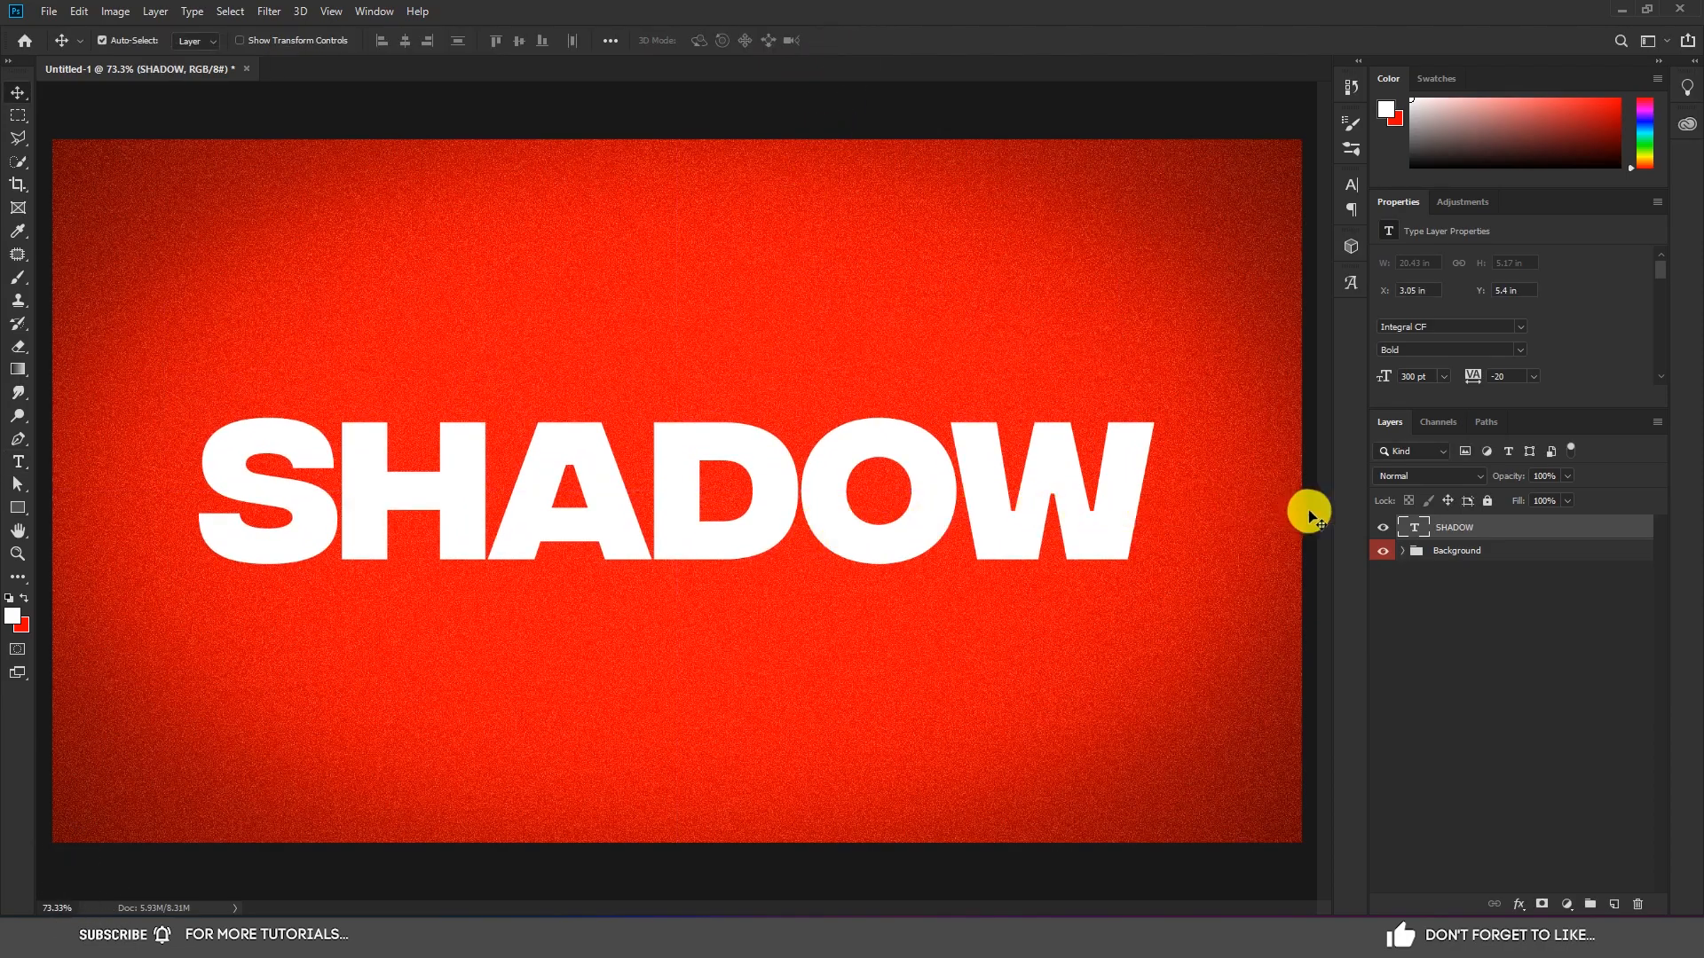
Step: Convert the SHADOW layer to a smart object, duplicate it, and select the original beneath the copy
right_click(1456, 527)
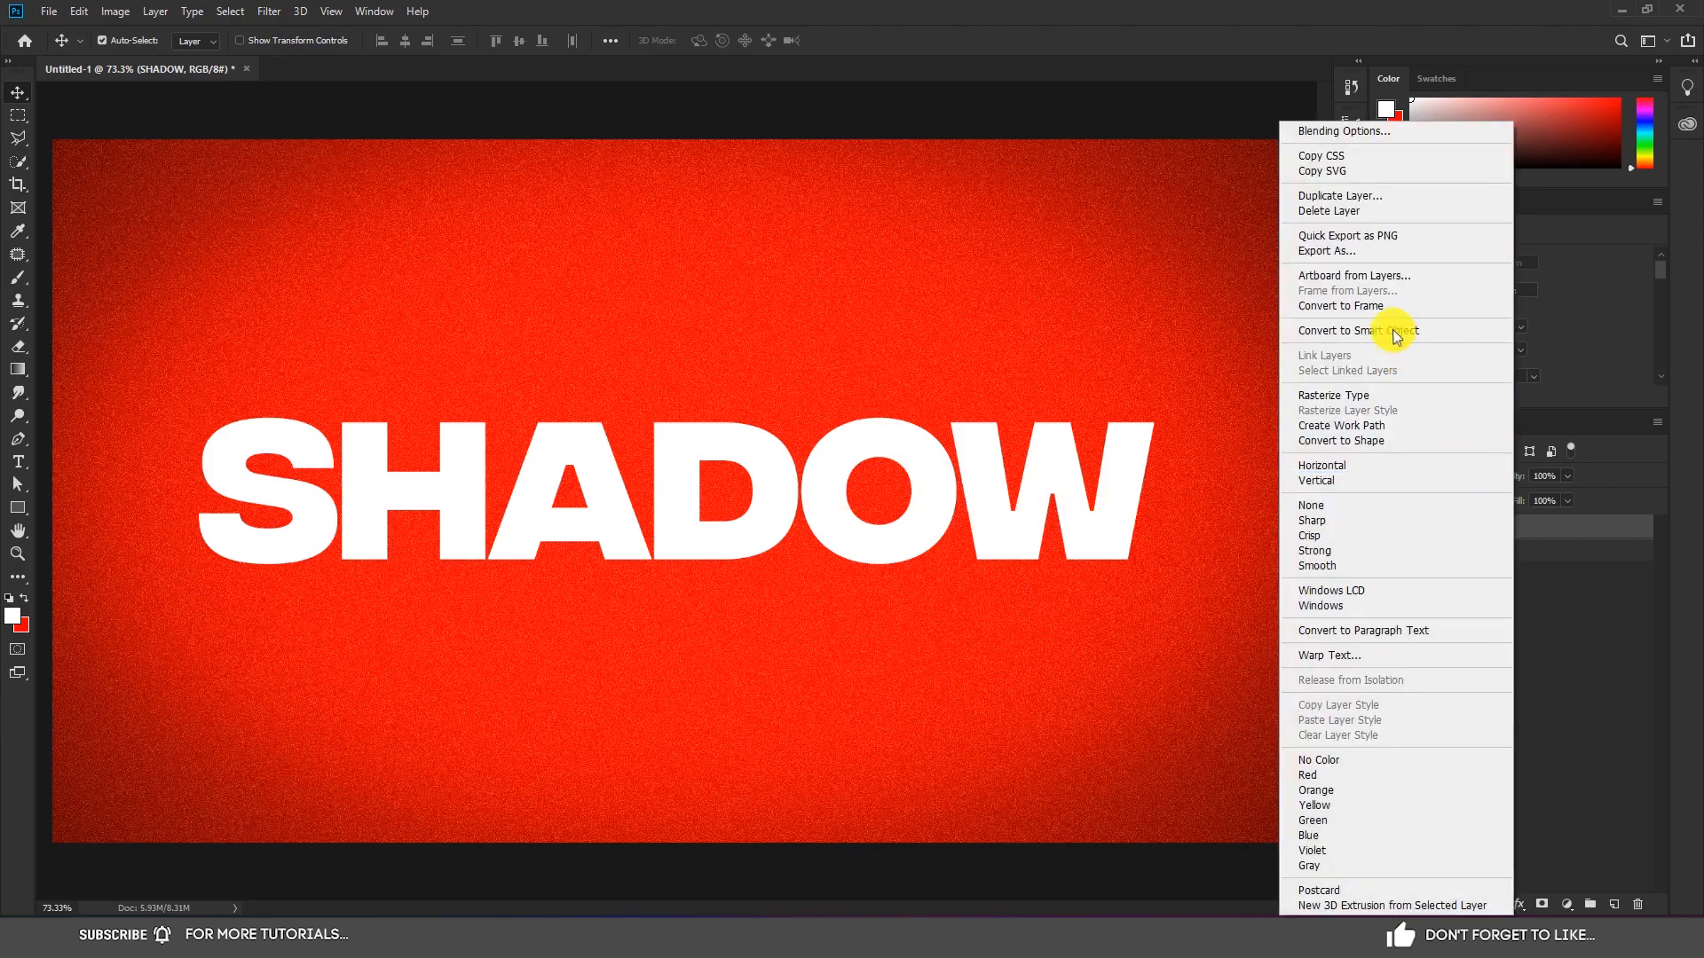
left_click(1356, 330)
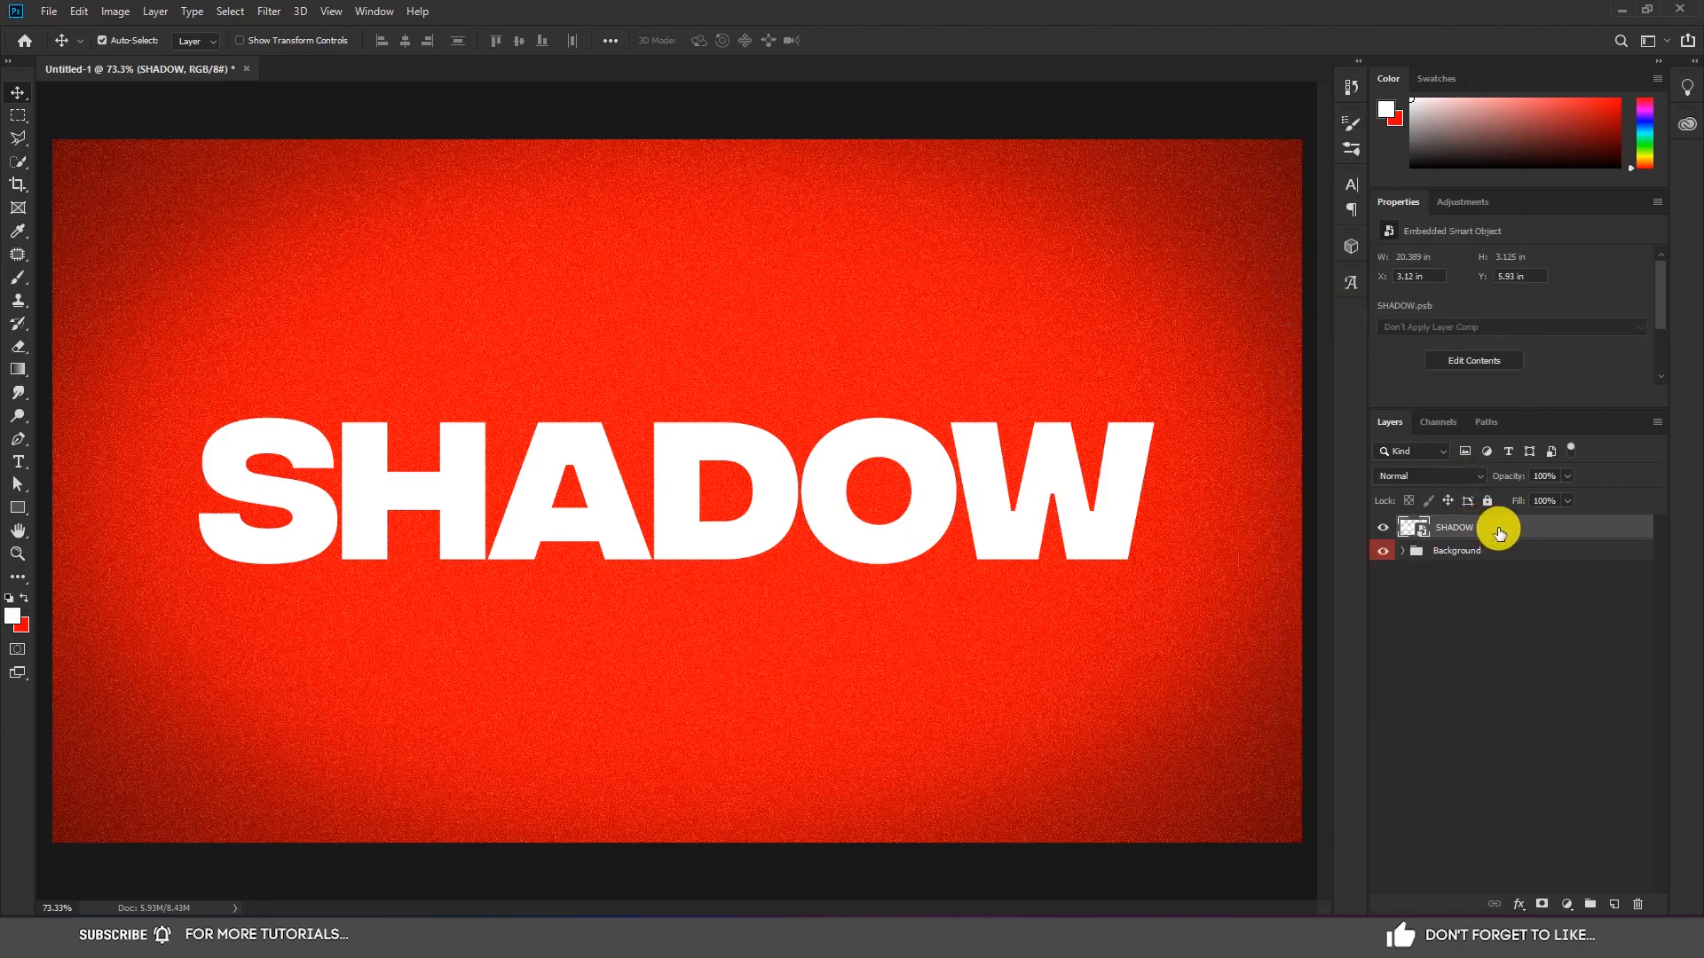
key("ctrl+j")
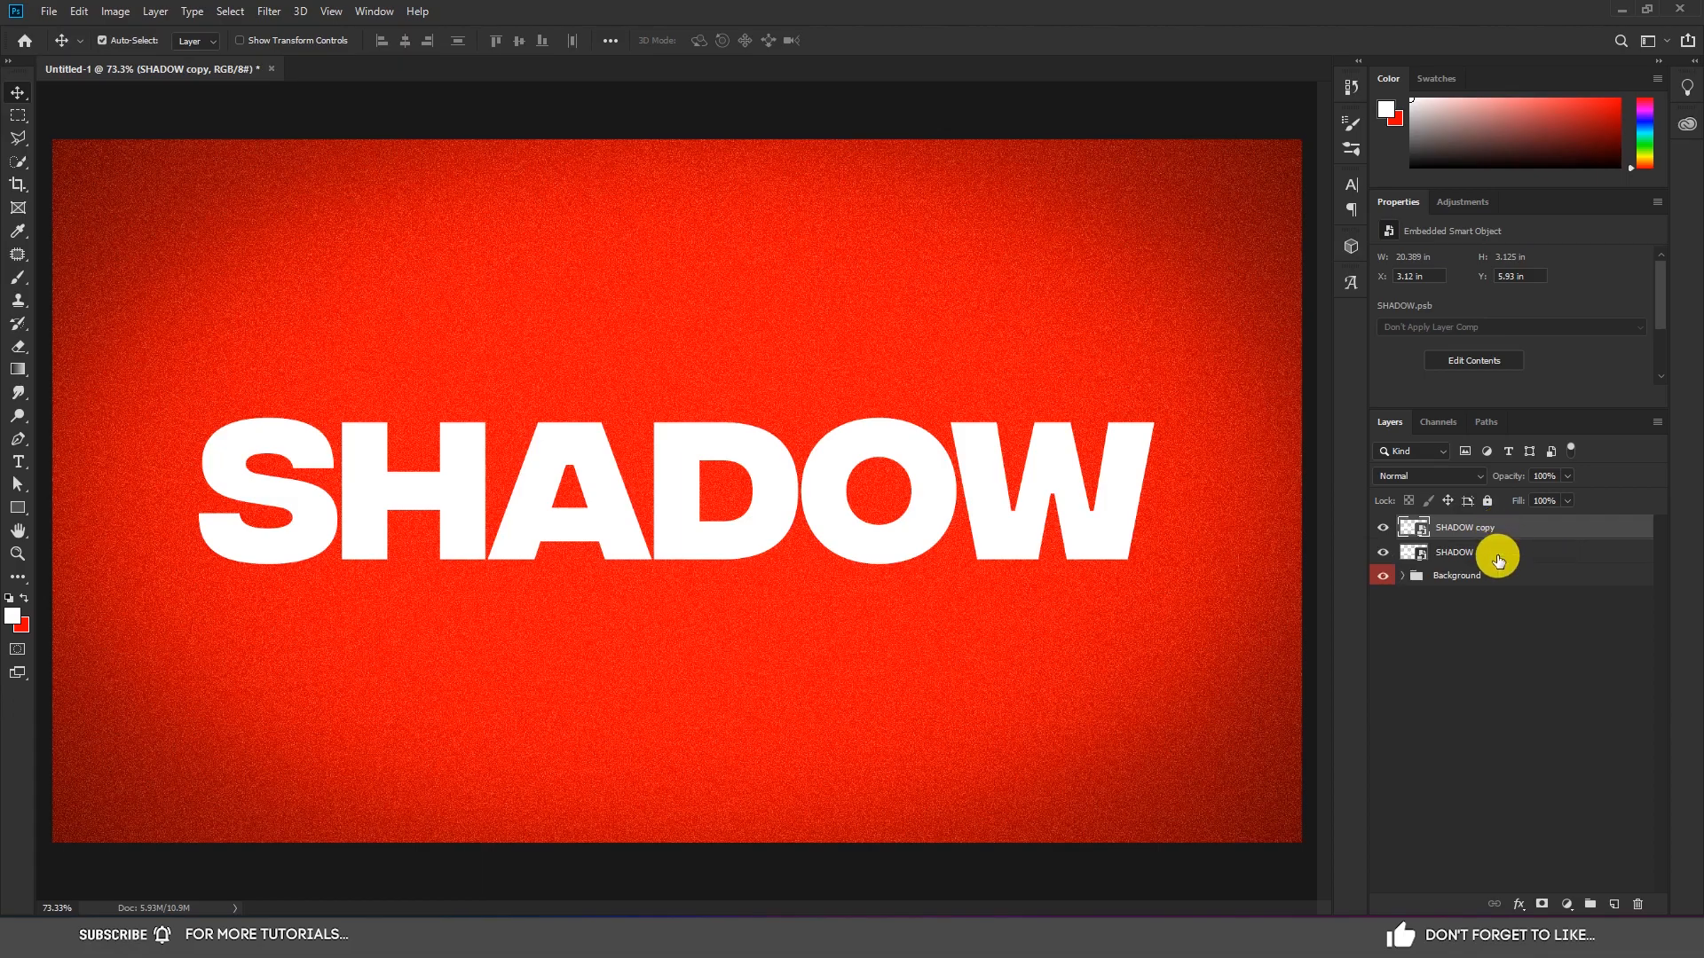
left_click(1453, 552)
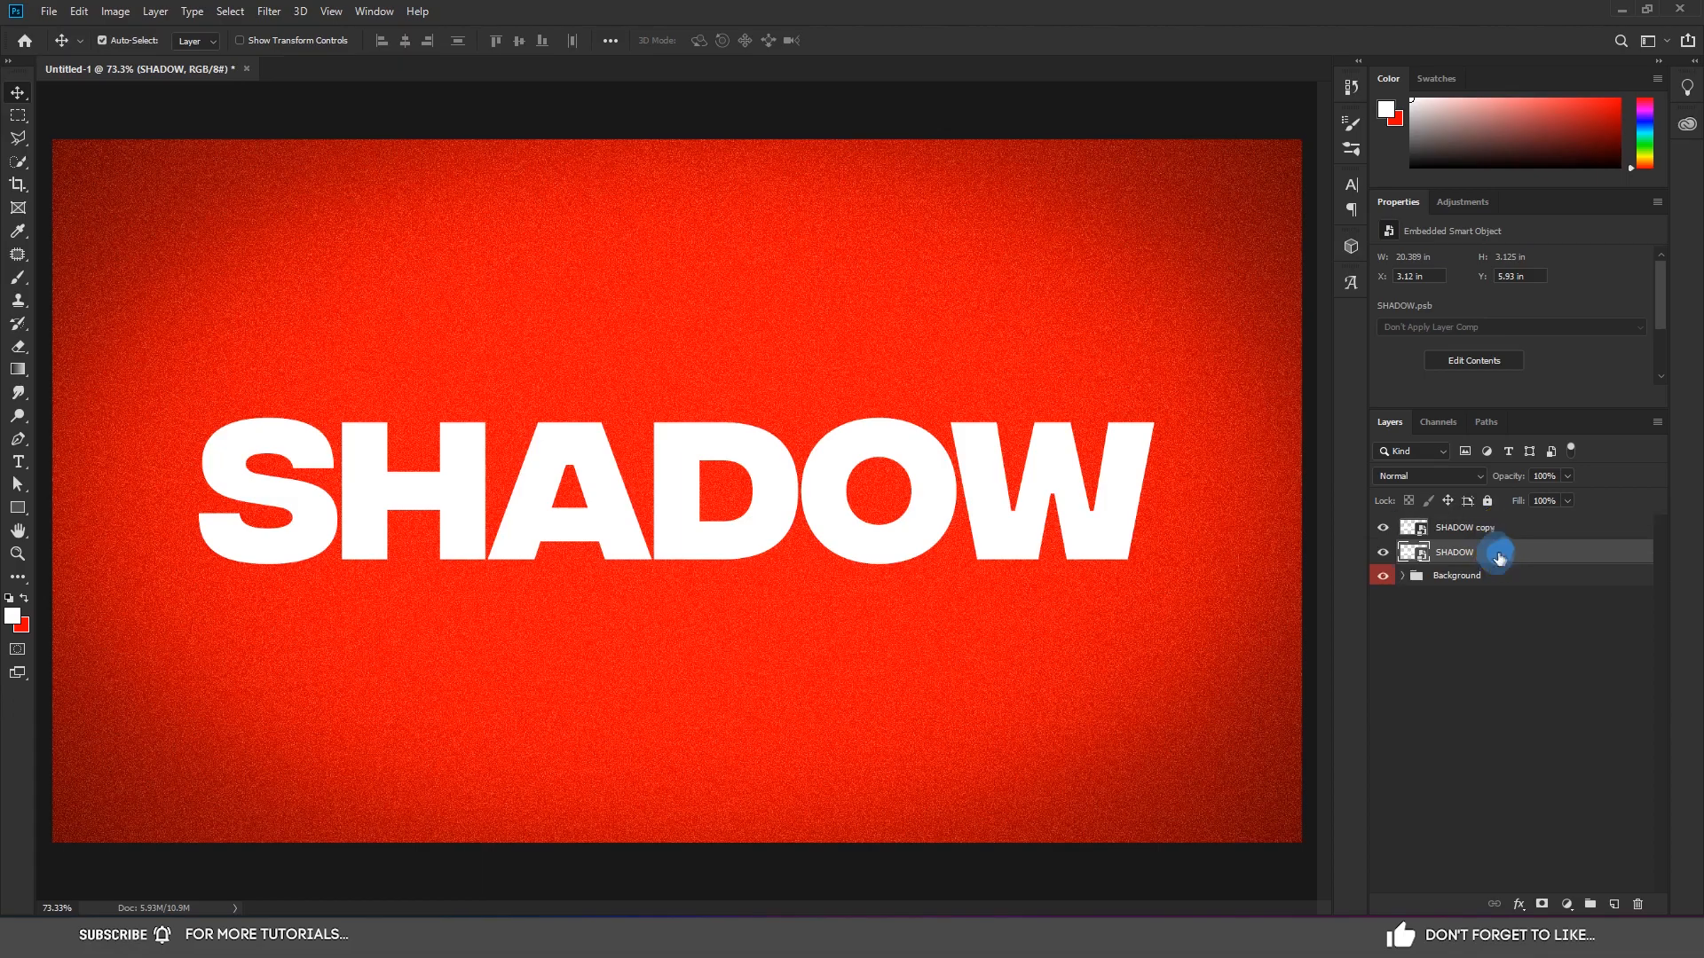
Step: Give the lower SHADOW layer a black Color Overlay via Blending Options
right_click(1497, 552)
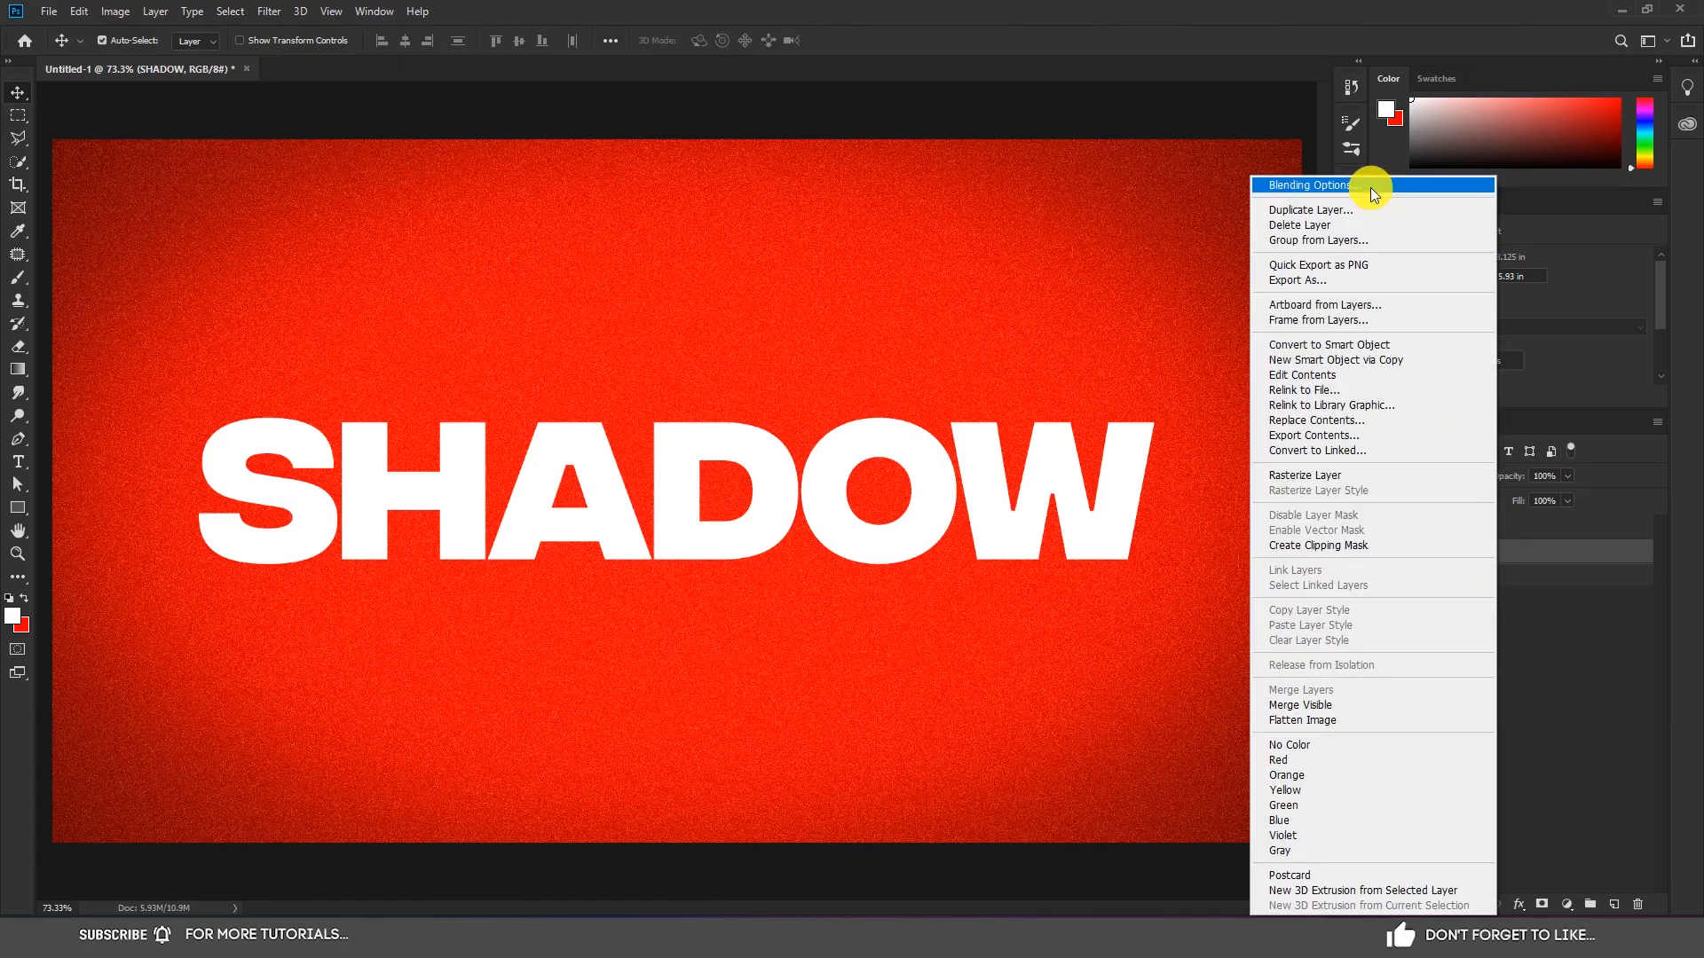
left_click(1312, 185)
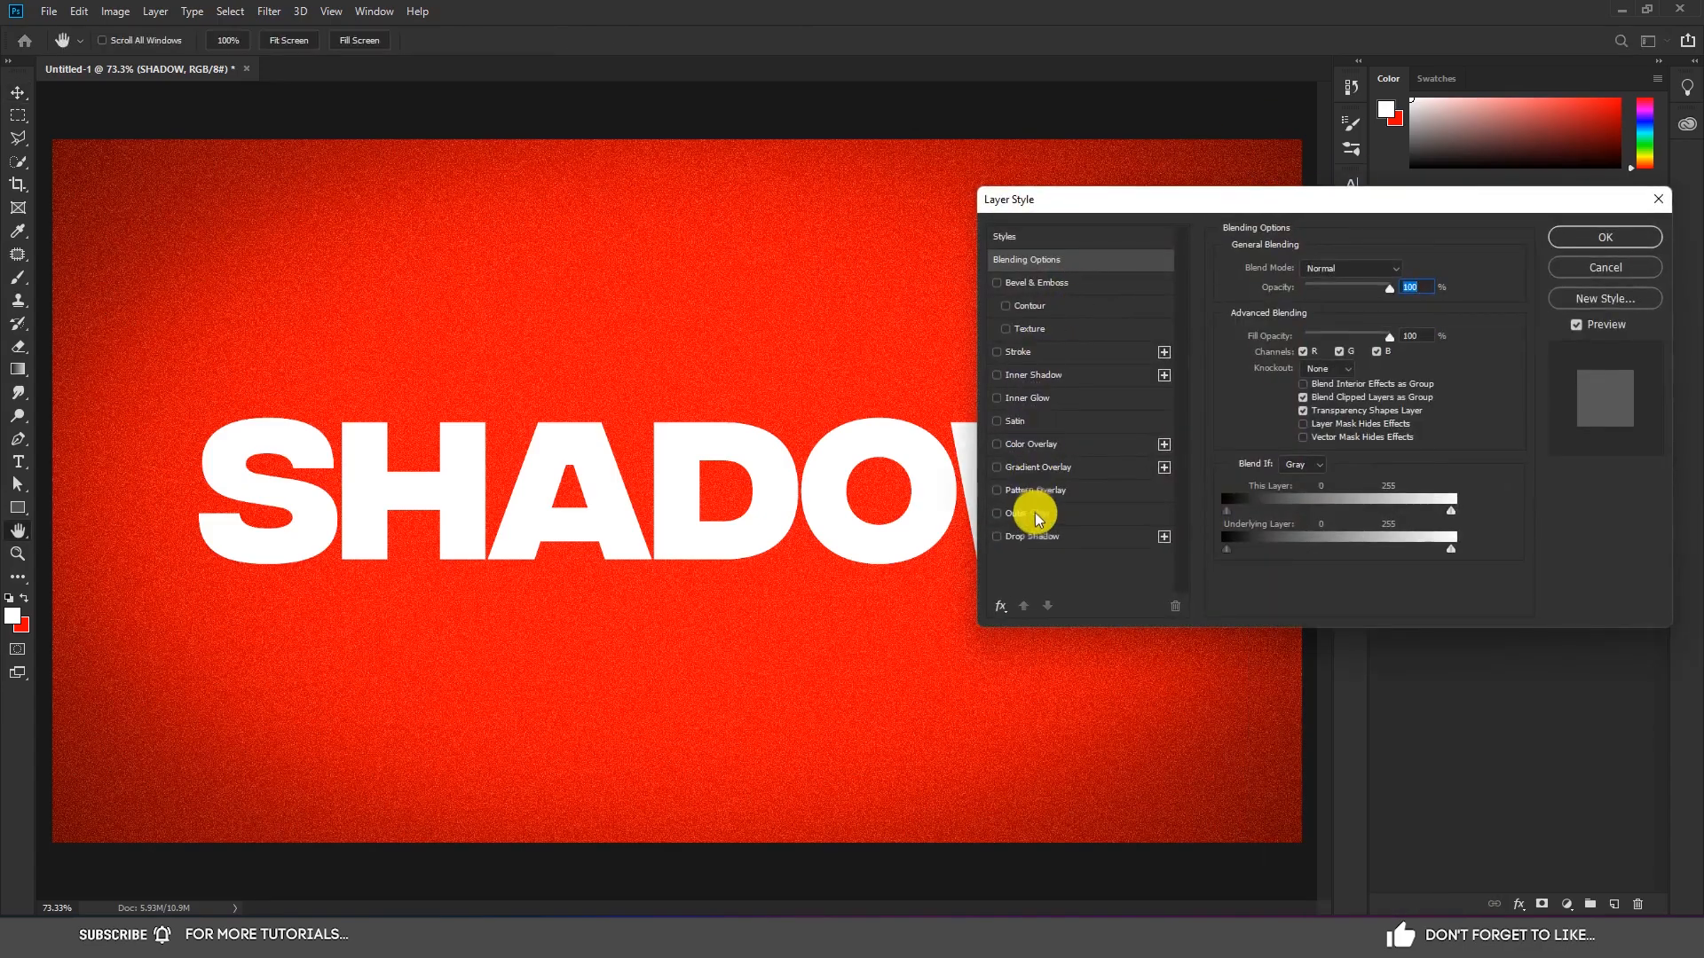
left_click(997, 445)
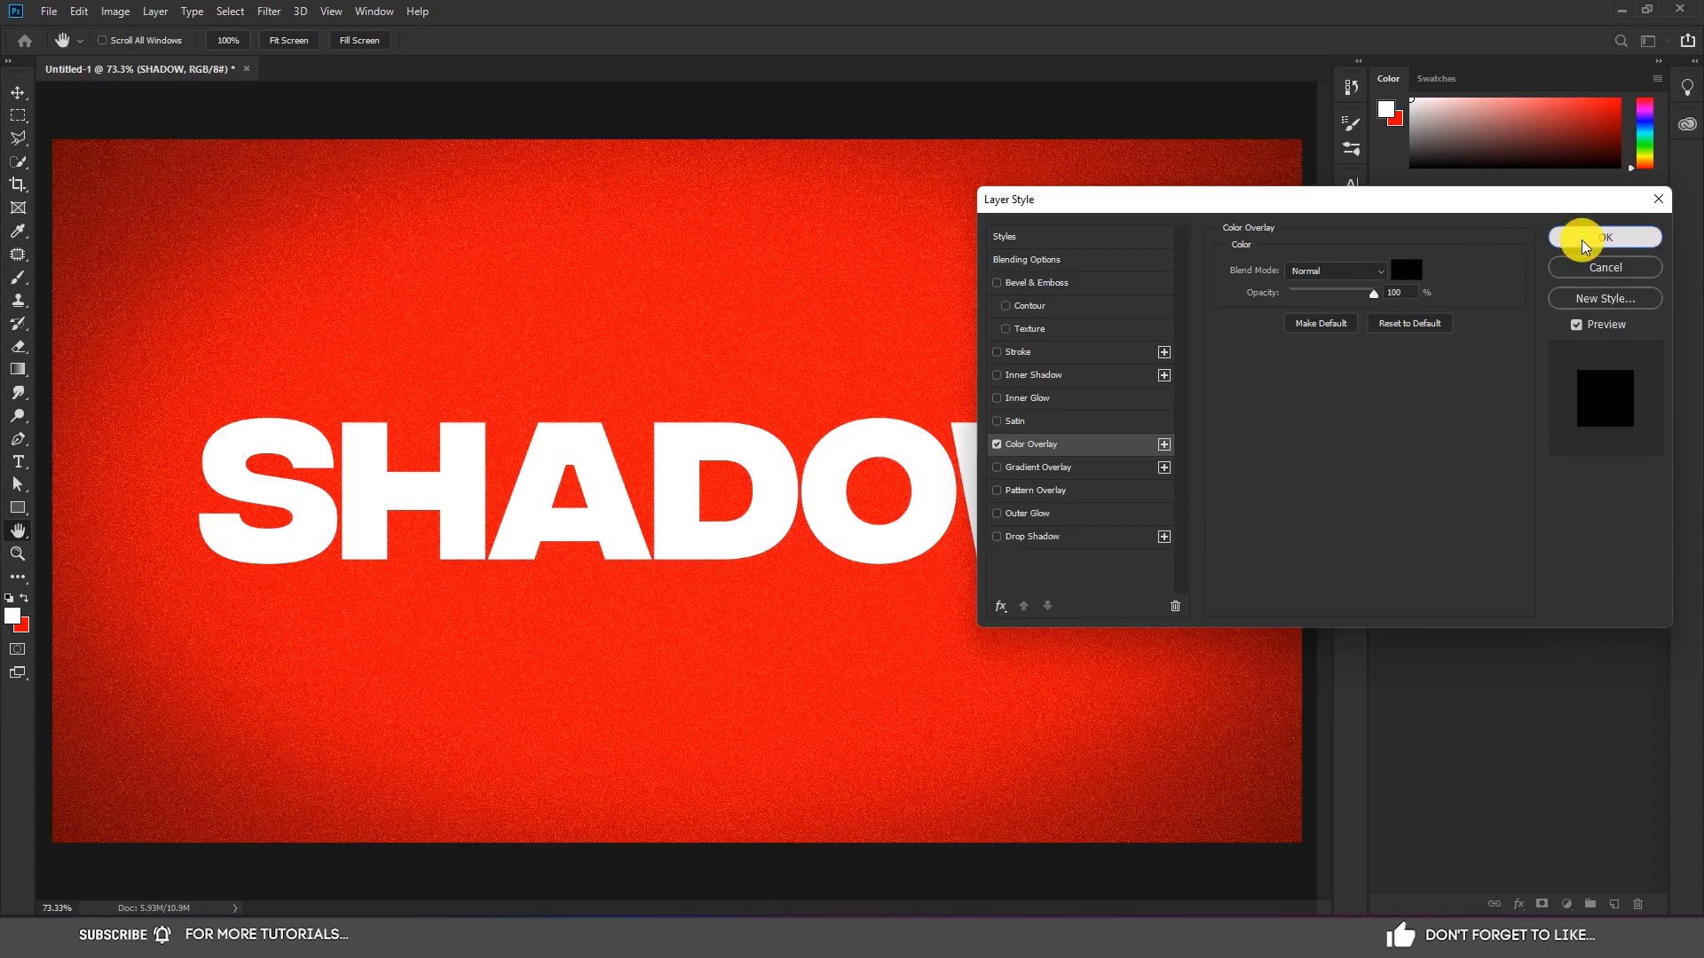
left_click(1603, 237)
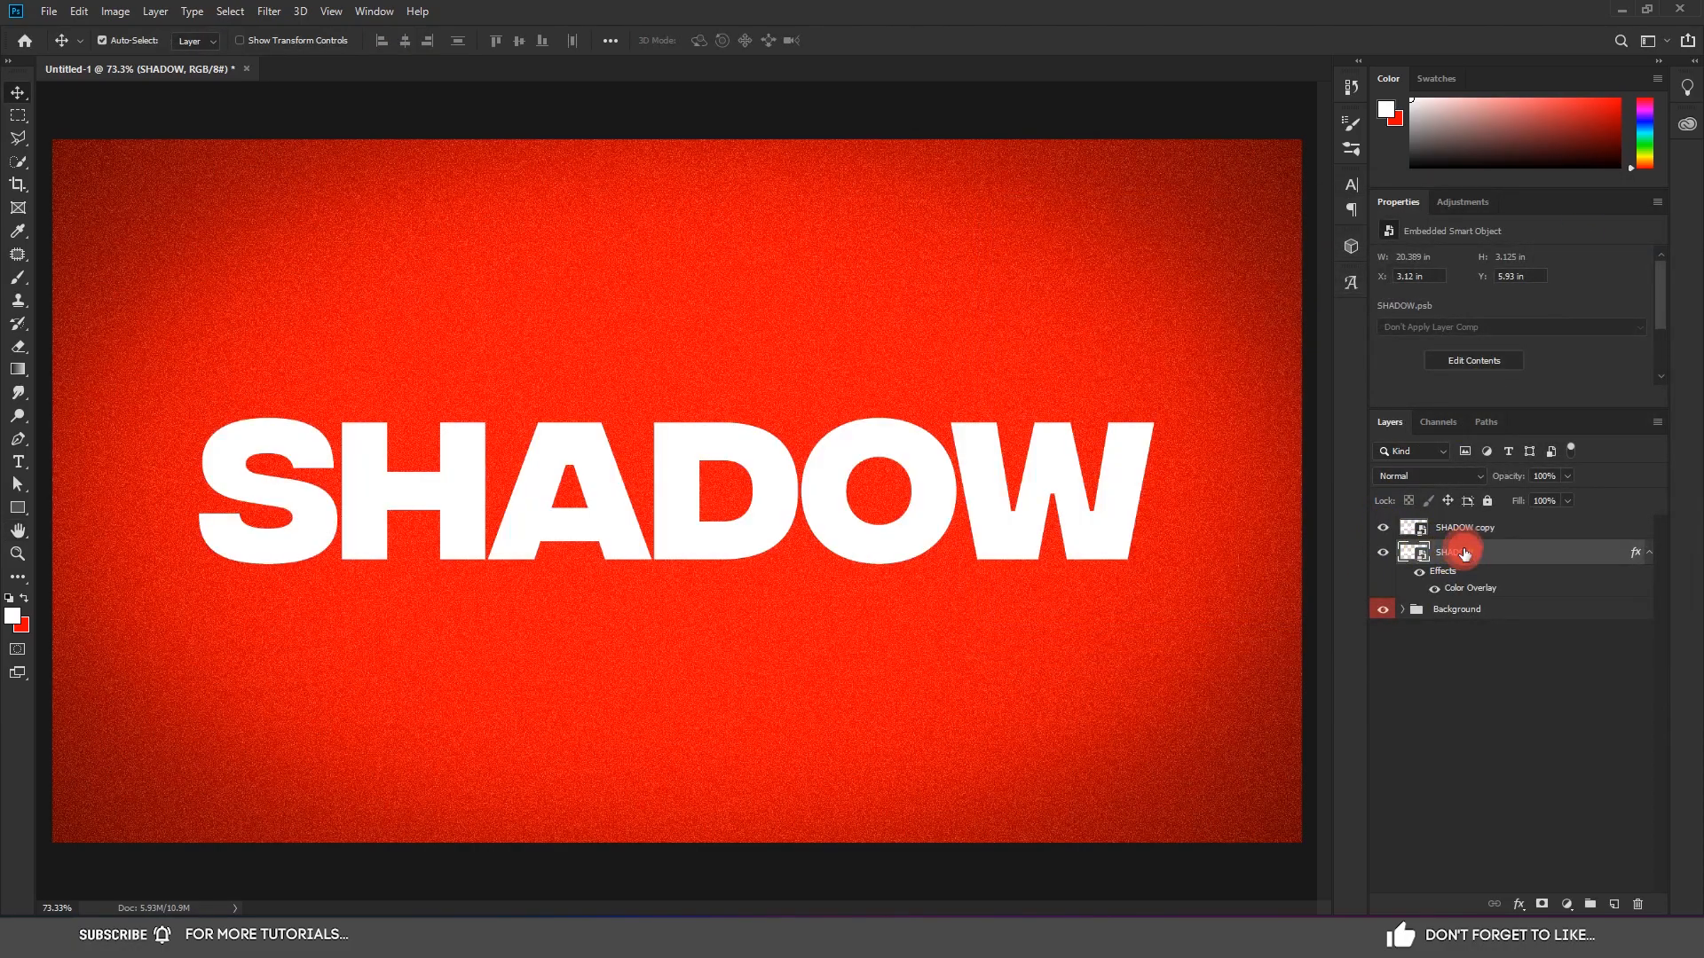
left_click(267, 11)
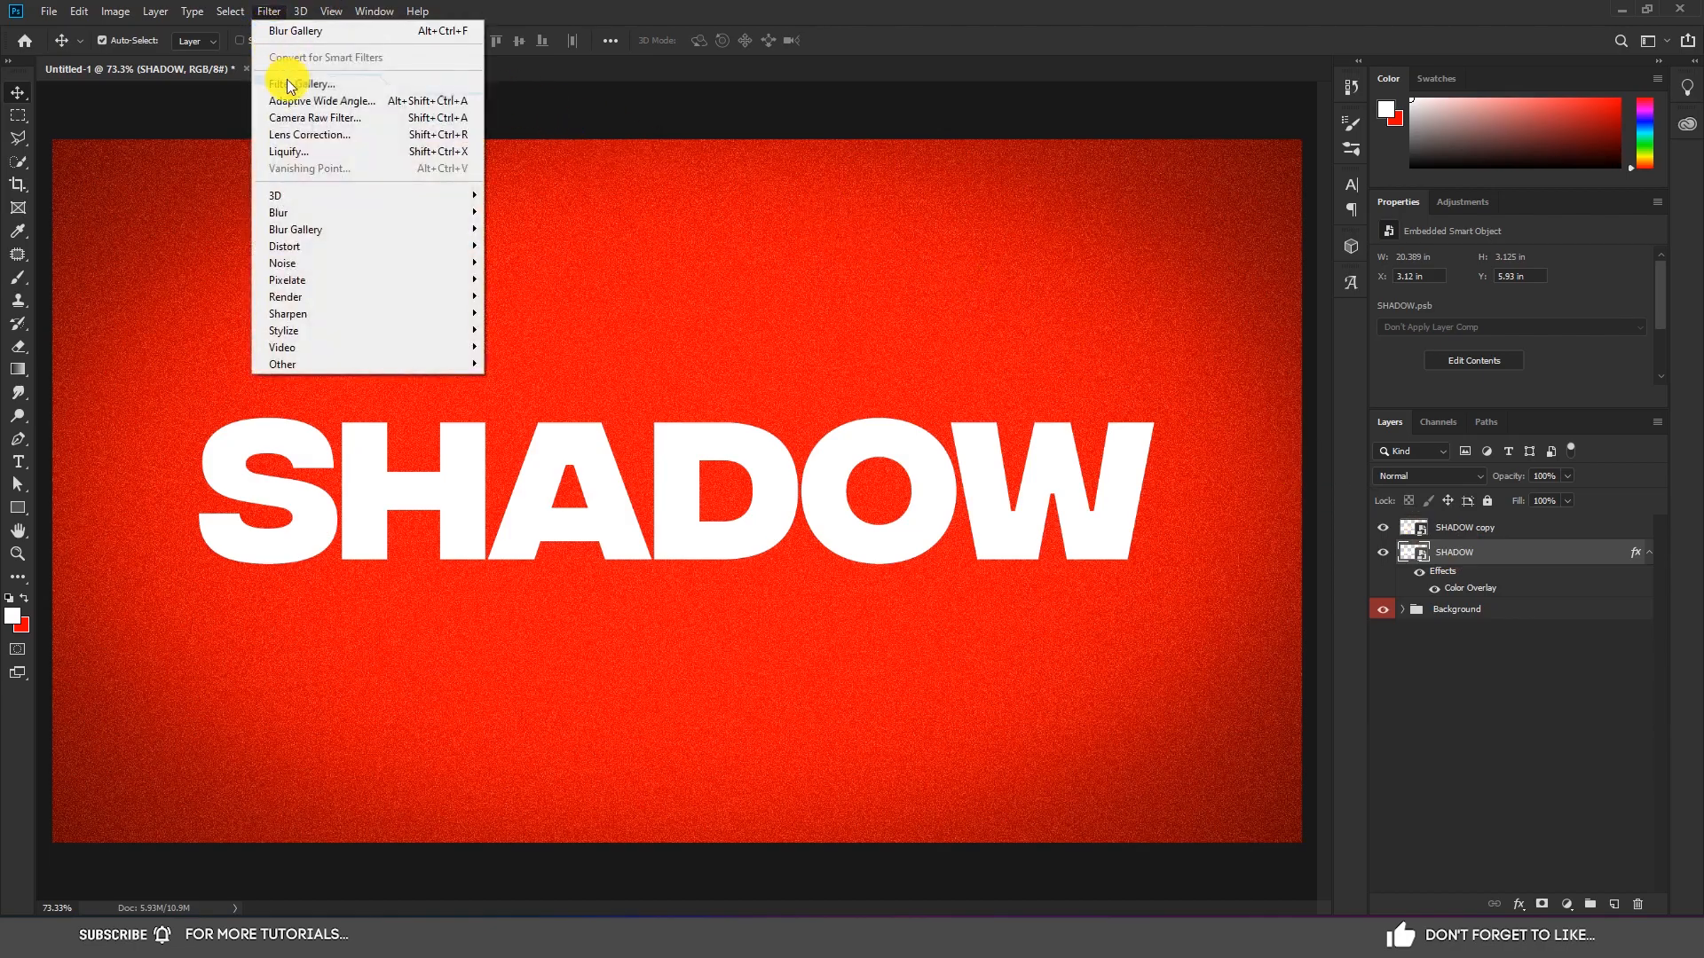
mouse_move(295, 229)
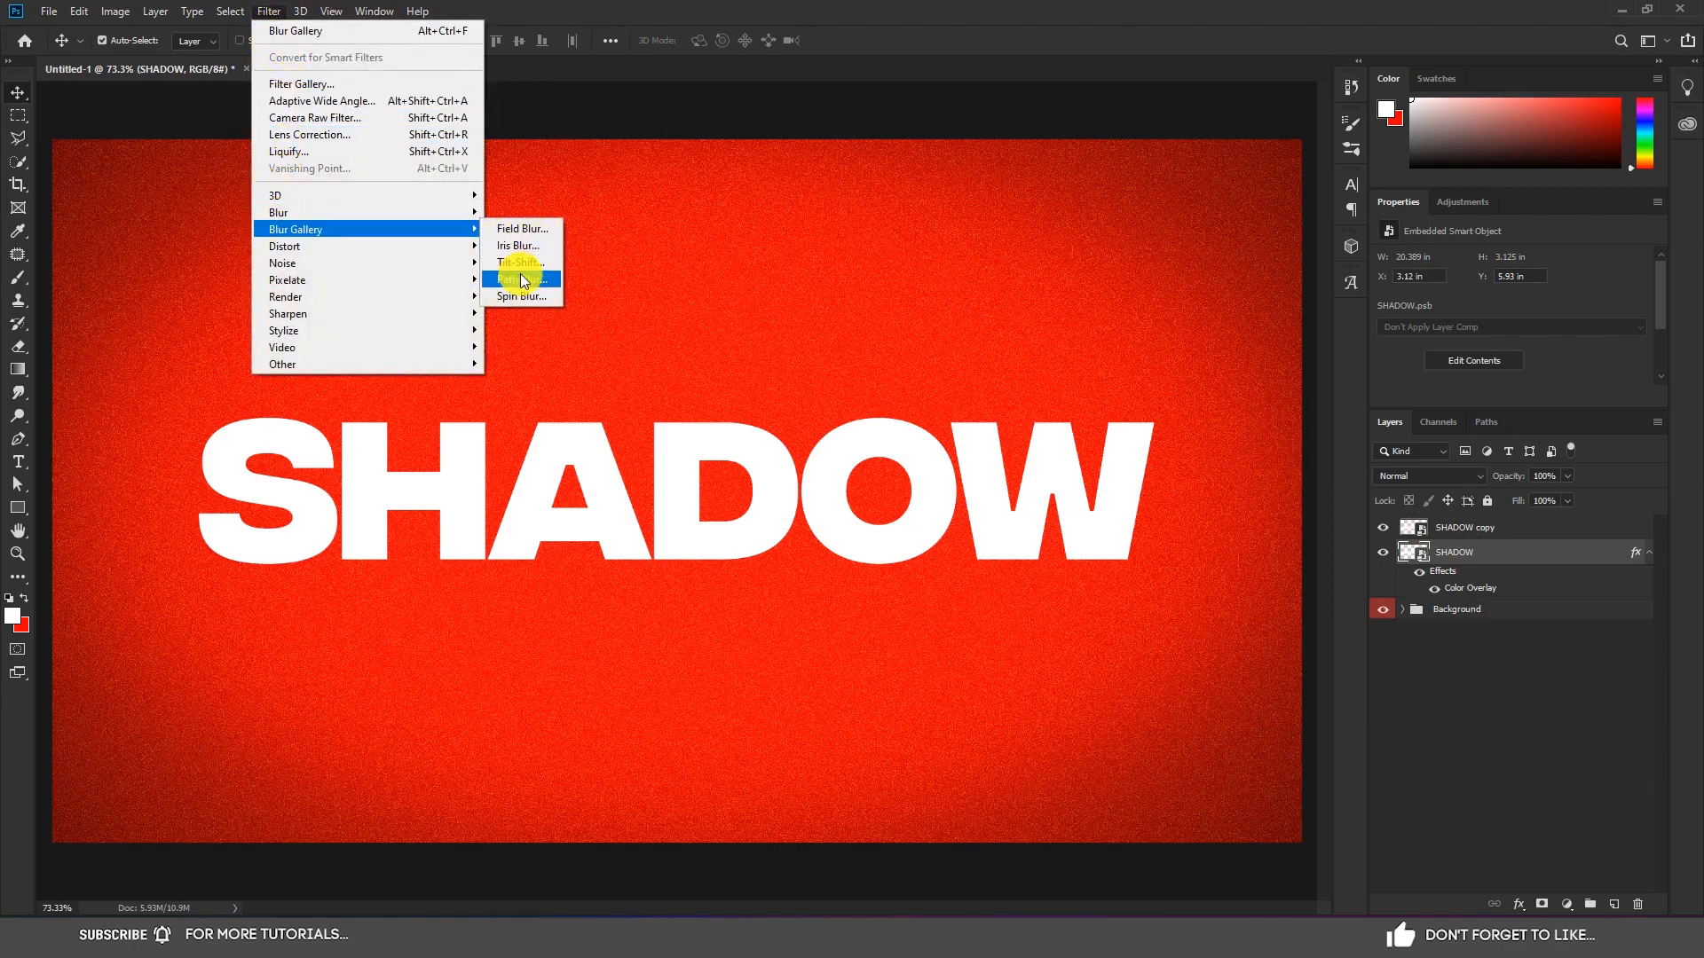
Step: Apply a Path Blur streaking the black shadow down-right at Speed 89%
left_click(522, 280)
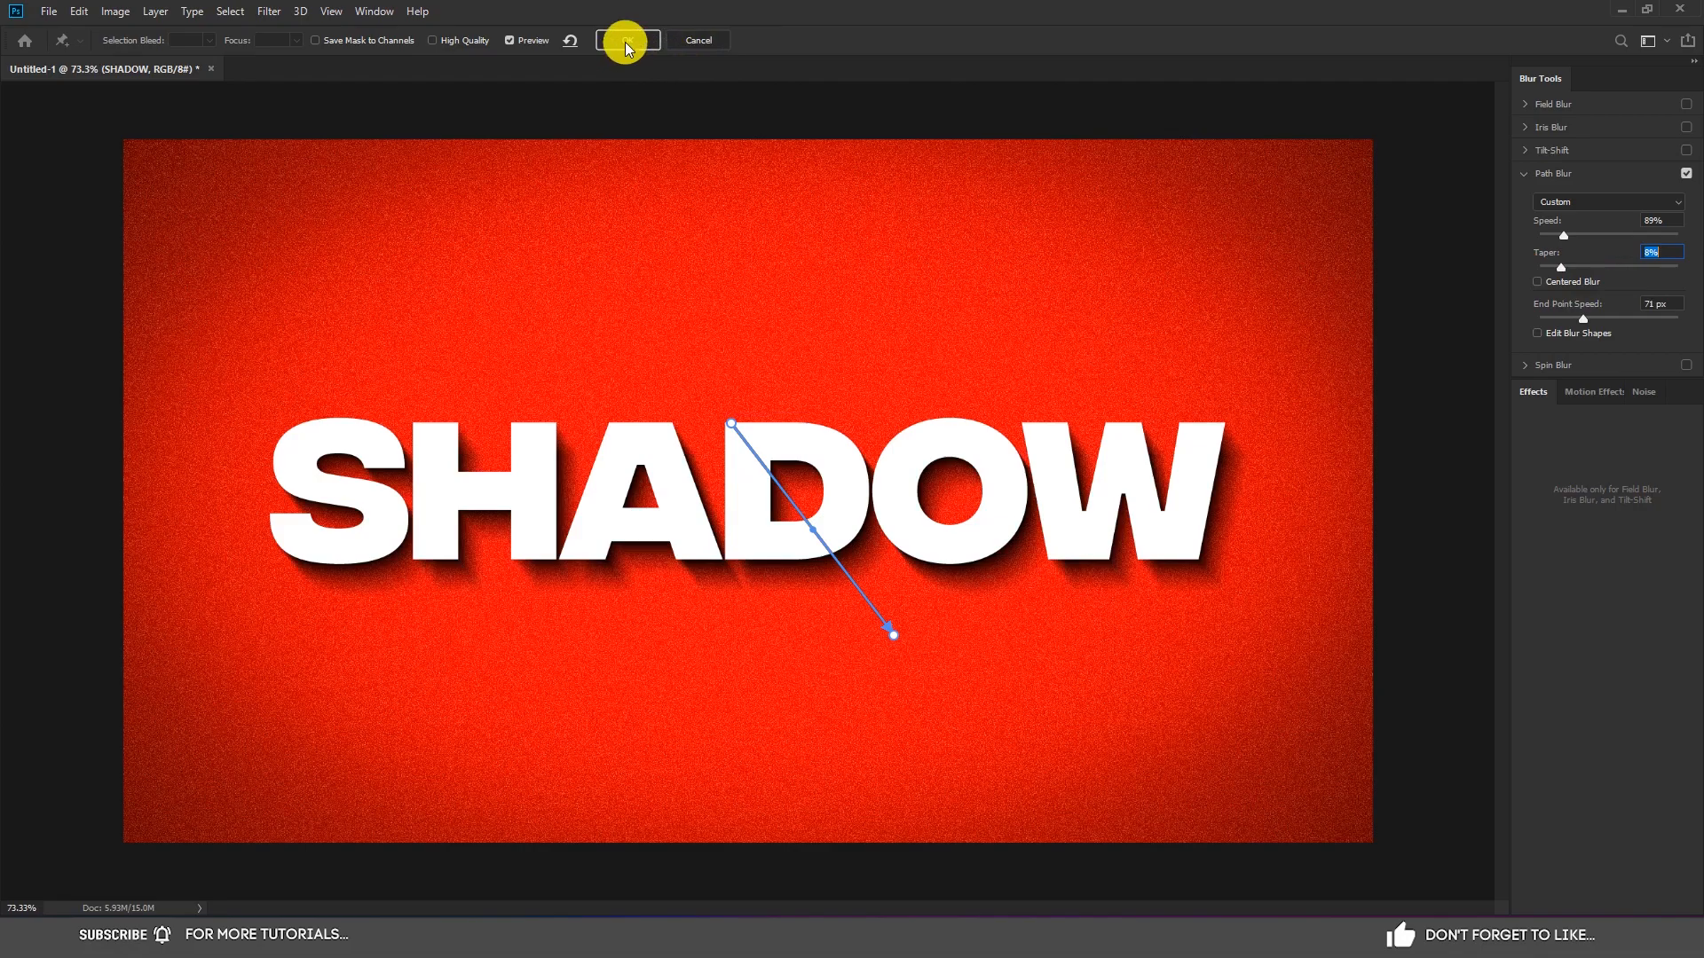
left_click(627, 40)
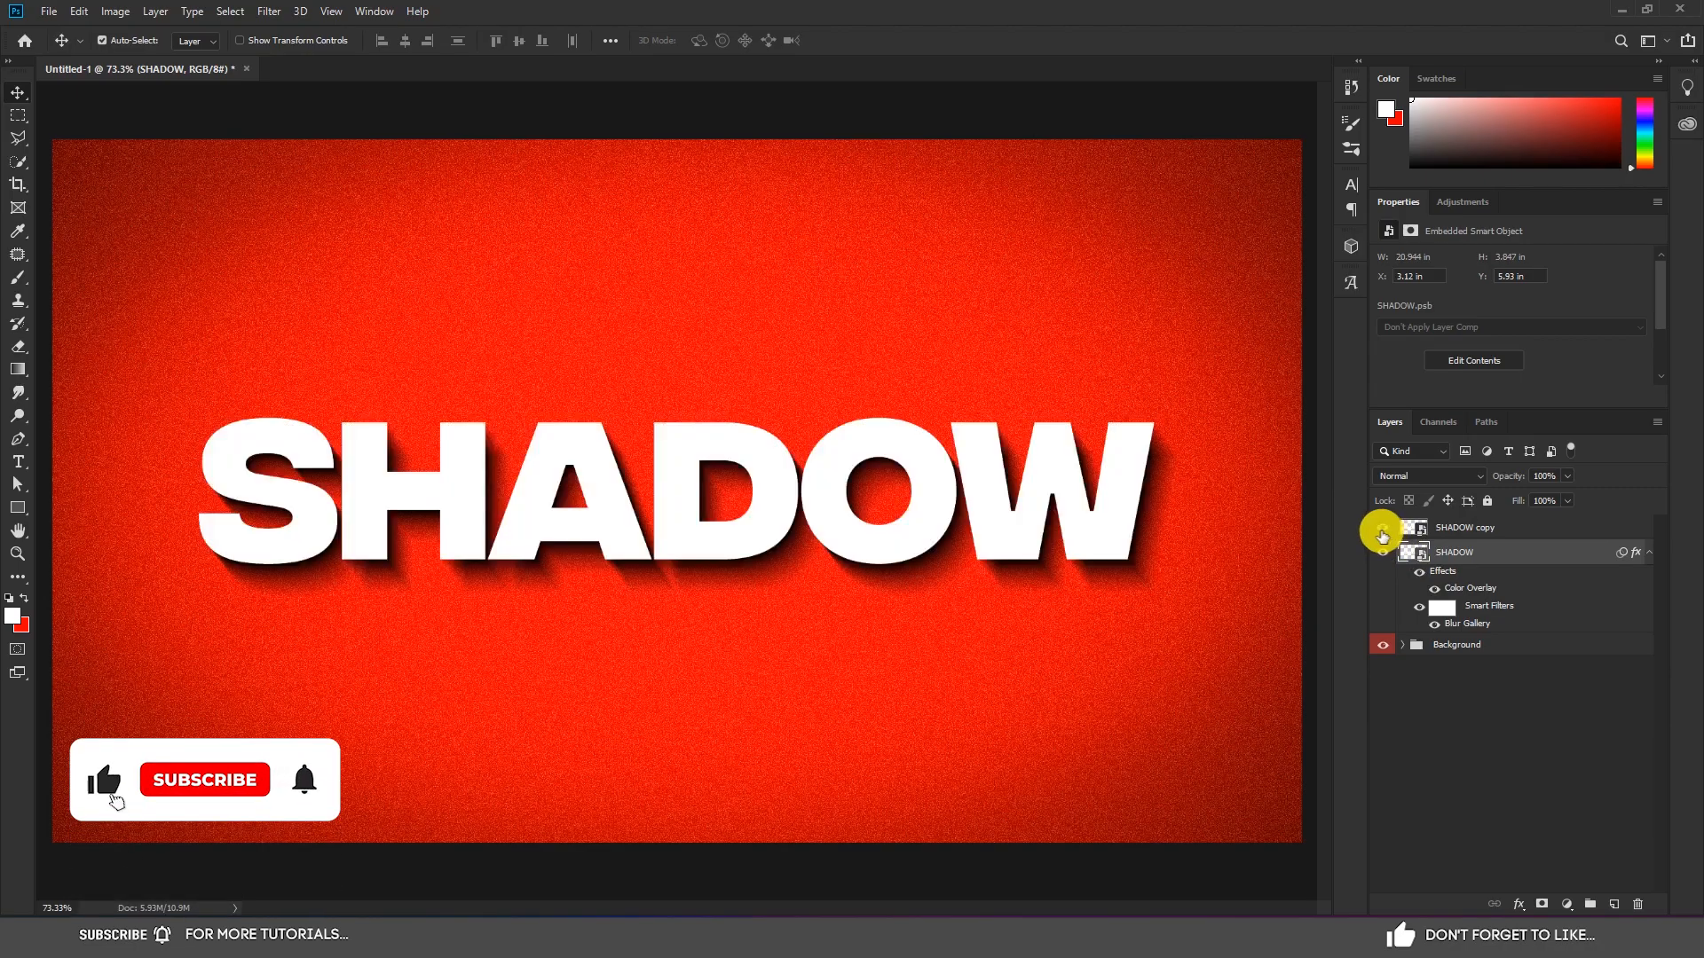
left_click(1381, 527)
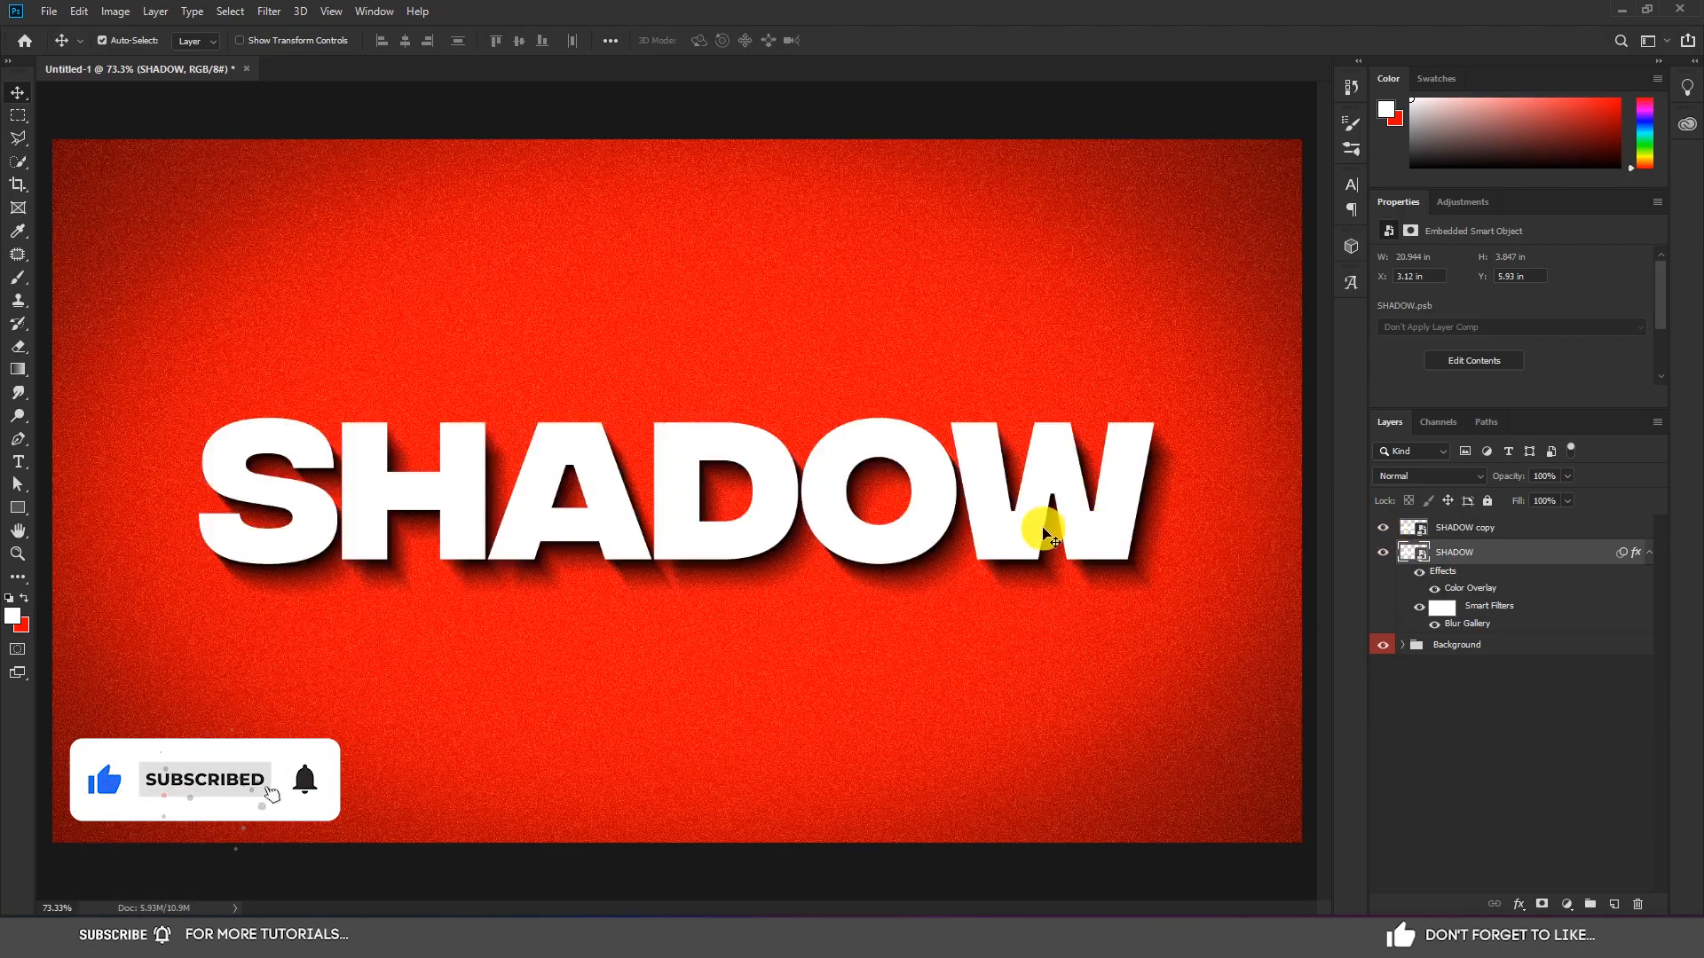